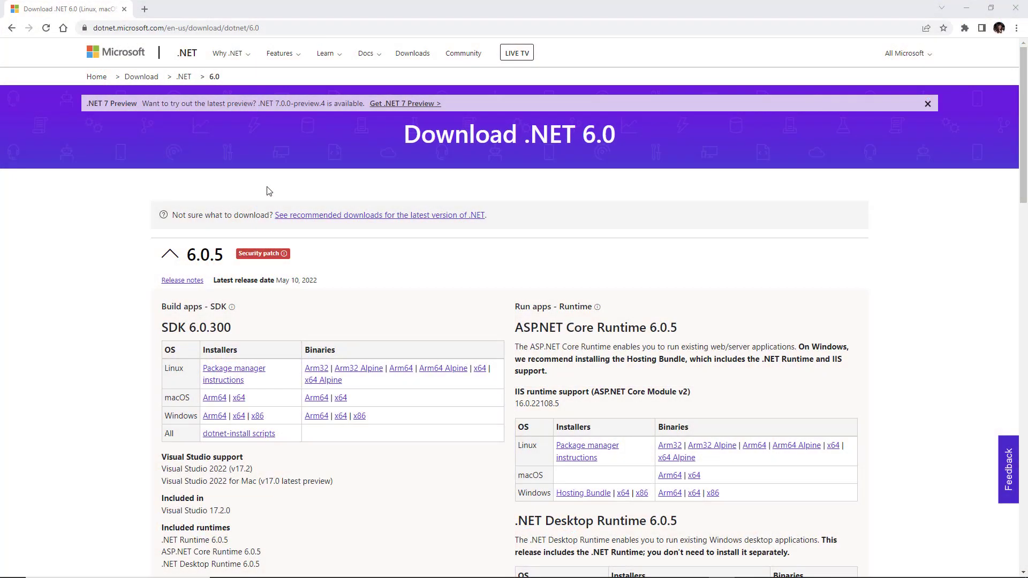
Switch from Chrome to Visual Studio 2022's Create a new project window.
{"action": "left_click", "coordinate": [239, 416]}
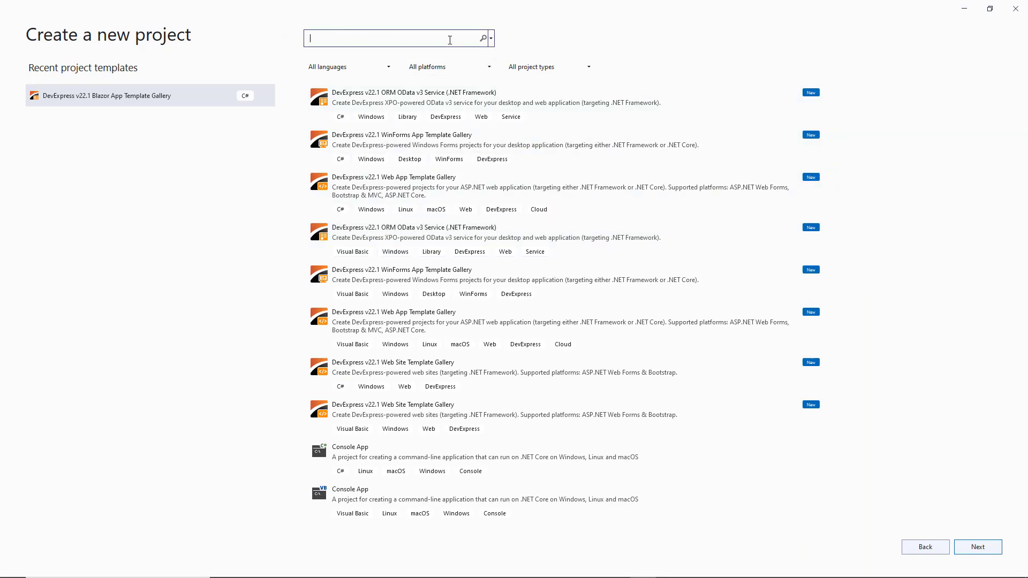
Search 'Blazor', pick DevExpress v22.1 Blazor App Template Gallery, create DxBlazorApplication1.
{"action": "type", "text": "Blazor"}
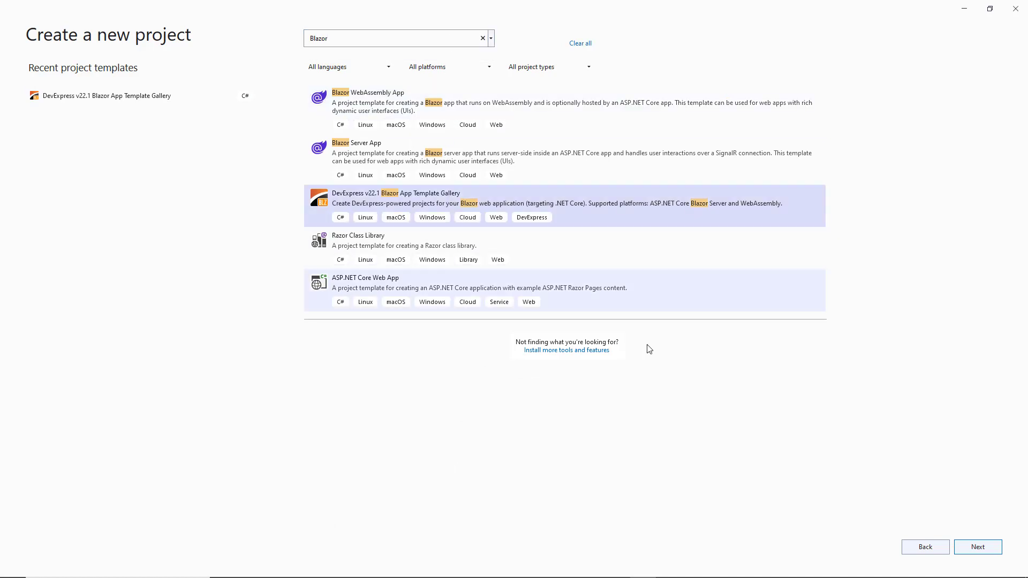
{"action": "left_click", "coordinate": [978, 546]}
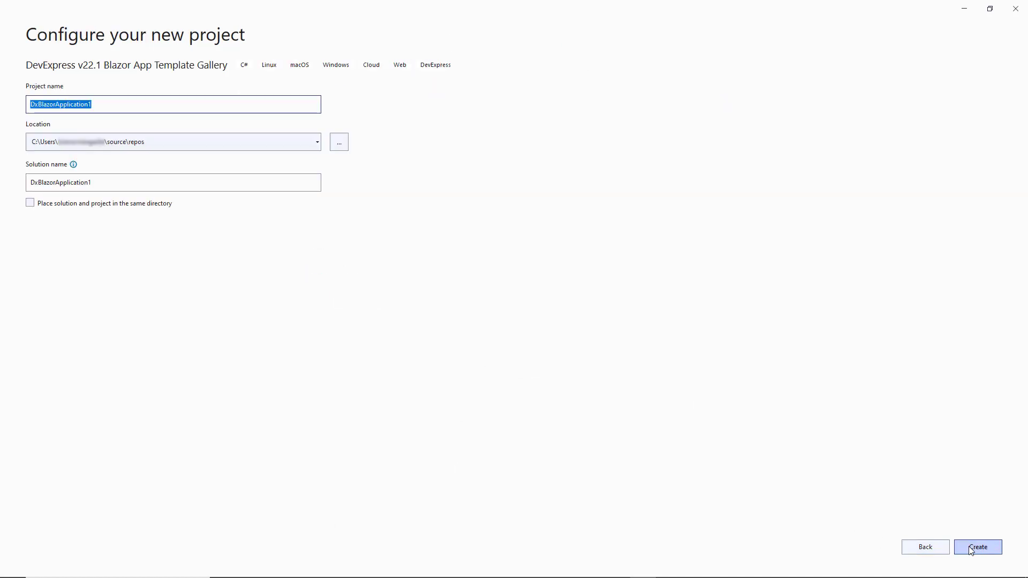
{"action": "left_click", "coordinate": [977, 546]}
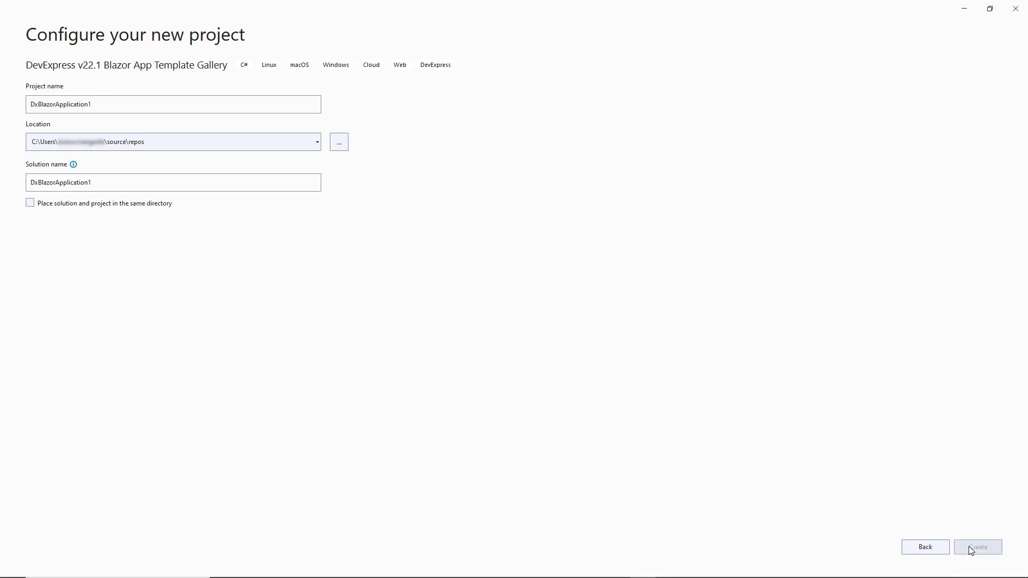
{"action": "left_click", "coordinate": [976, 548]}
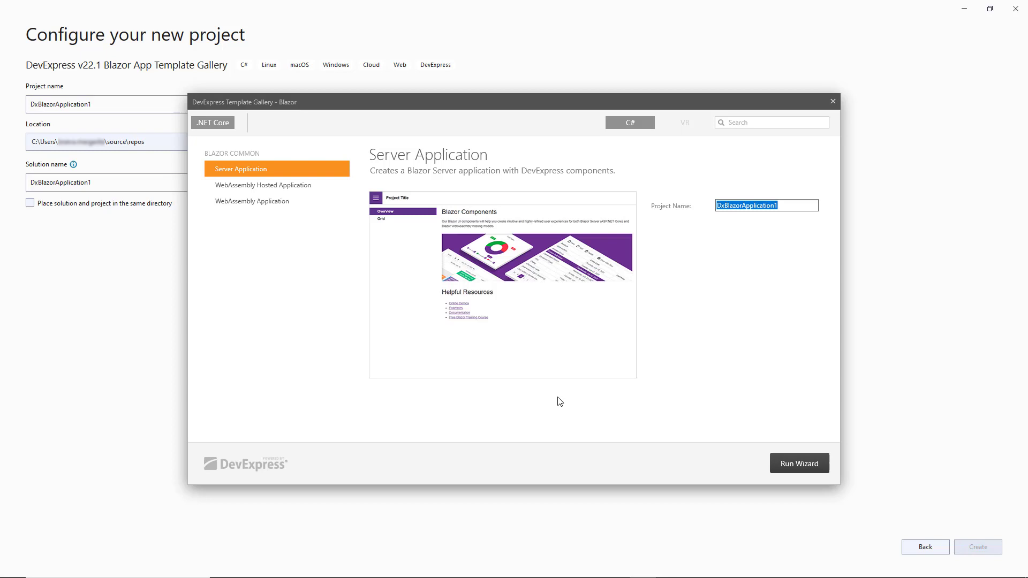
Preview both WebAssembly templates, then select the Server Application template.
{"action": "left_click", "coordinate": [263, 184]}
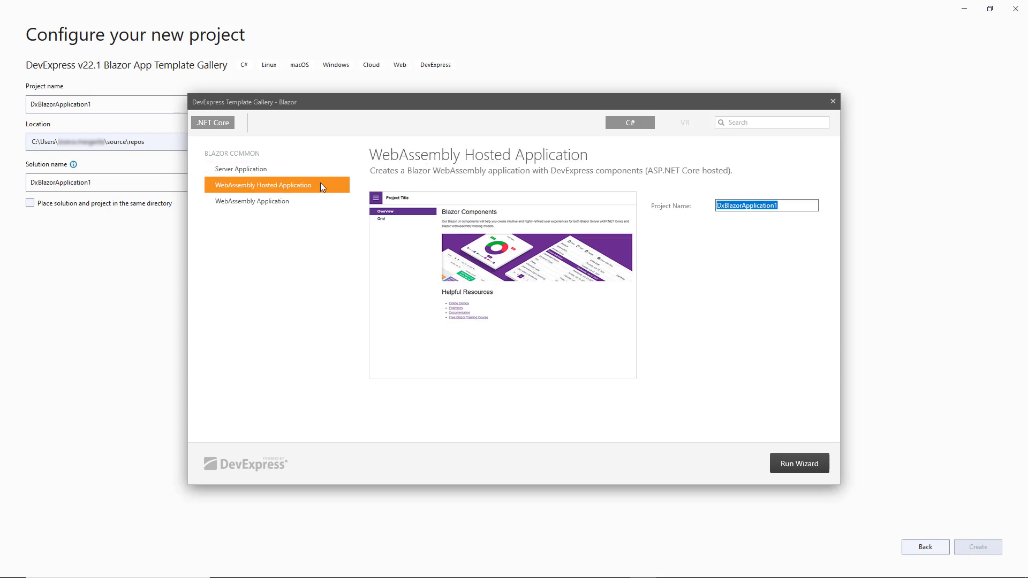
{"action": "left_click", "coordinate": [252, 201]}
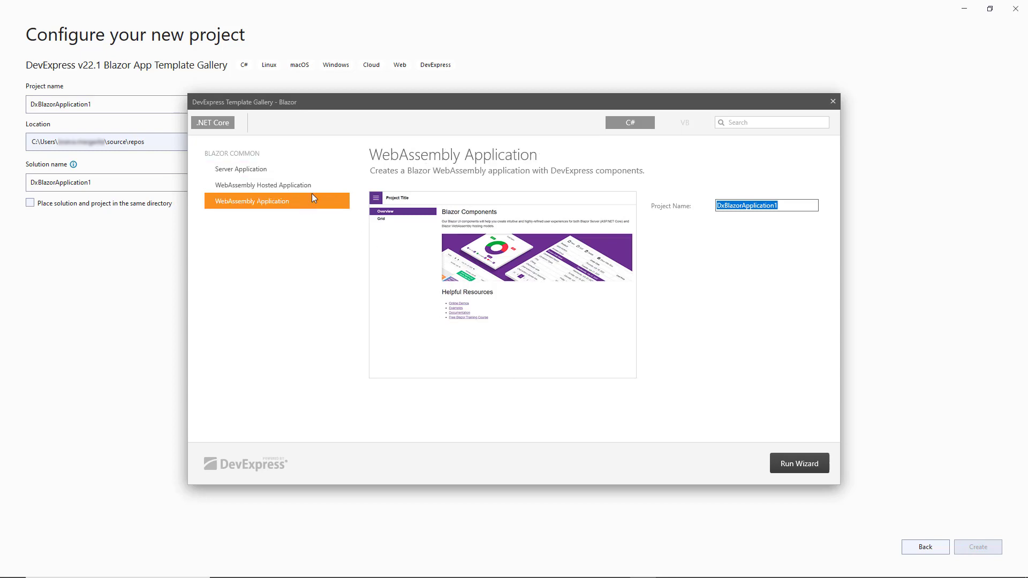
{"action": "left_click", "coordinate": [241, 169]}
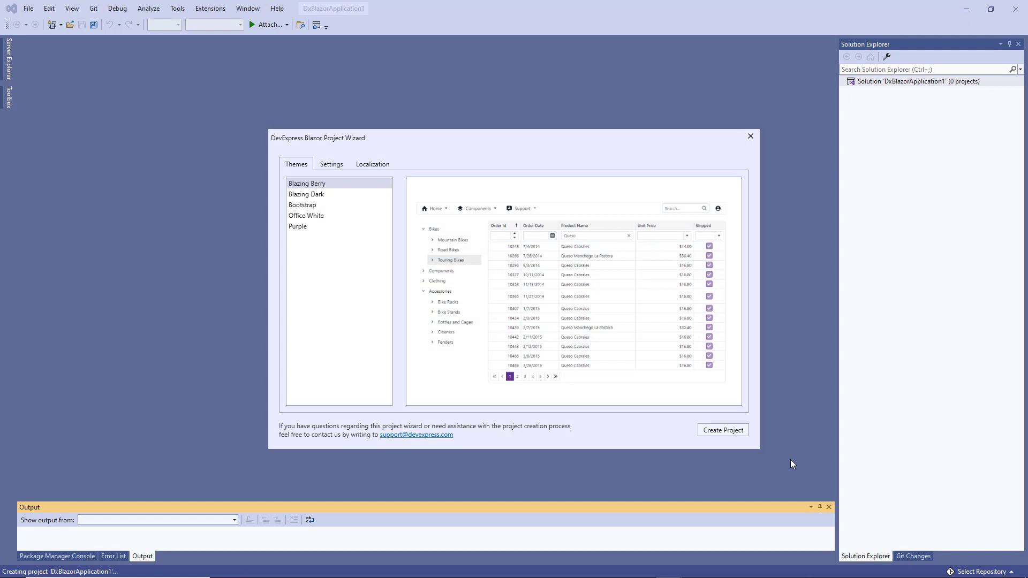
Preview Blazing Dark, keep Blazing Berry, review Settings and Localization, then create the project.
{"action": "left_click", "coordinate": [306, 194]}
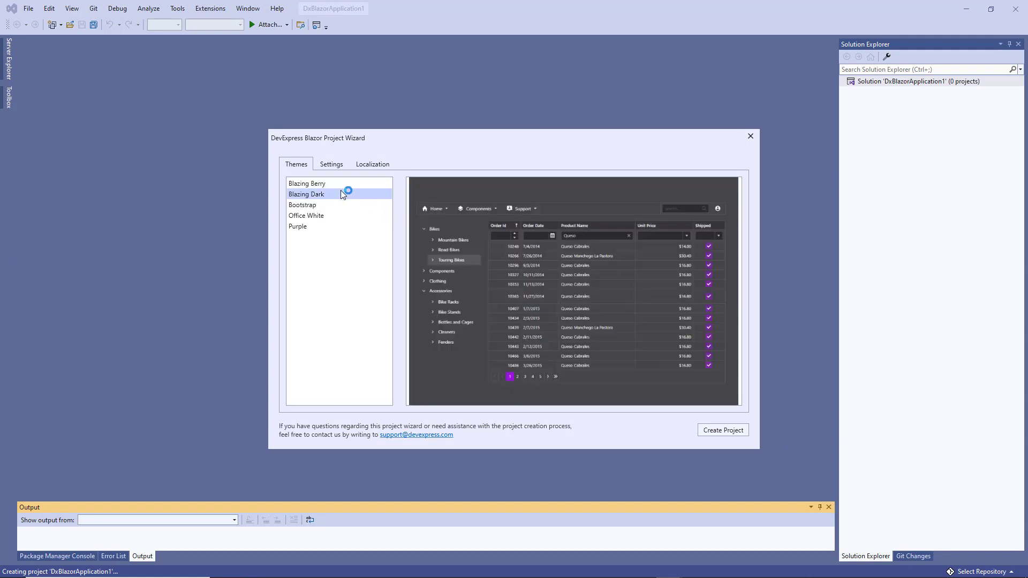
{"action": "left_click", "coordinate": [307, 183]}
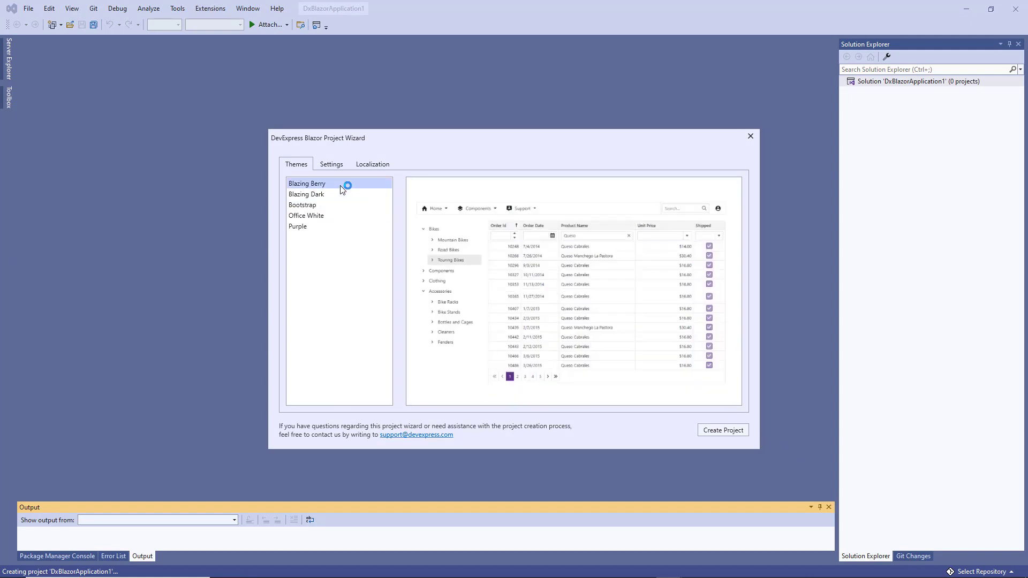
{"action": "left_click", "coordinate": [330, 164]}
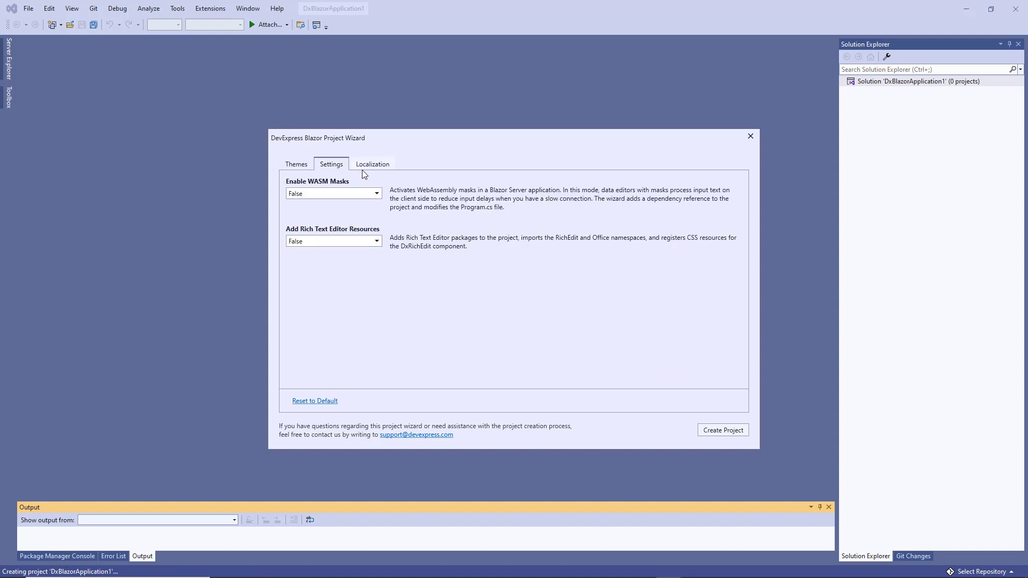
{"action": "left_click", "coordinate": [372, 164]}
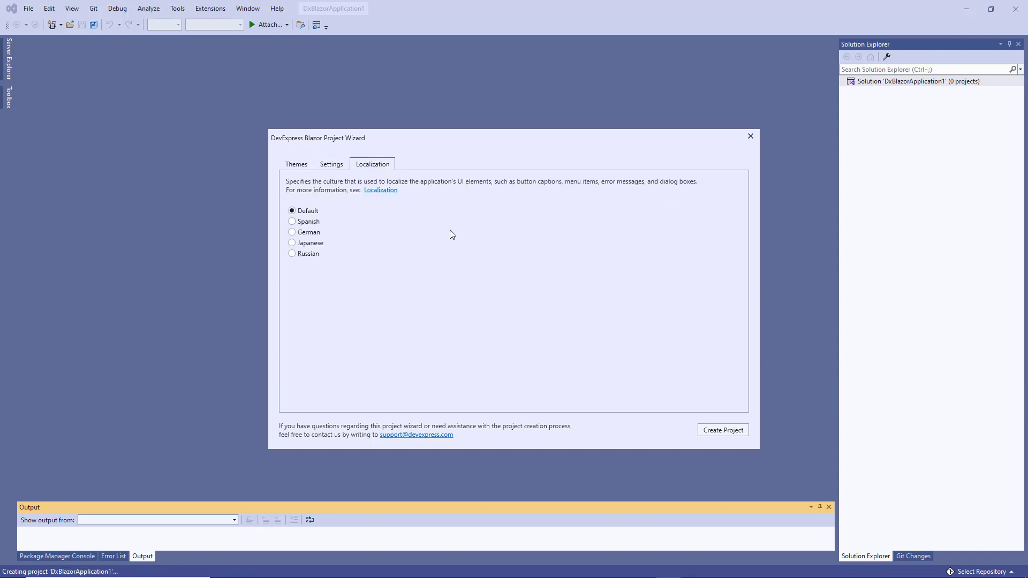
{"action": "left_click", "coordinate": [723, 430]}
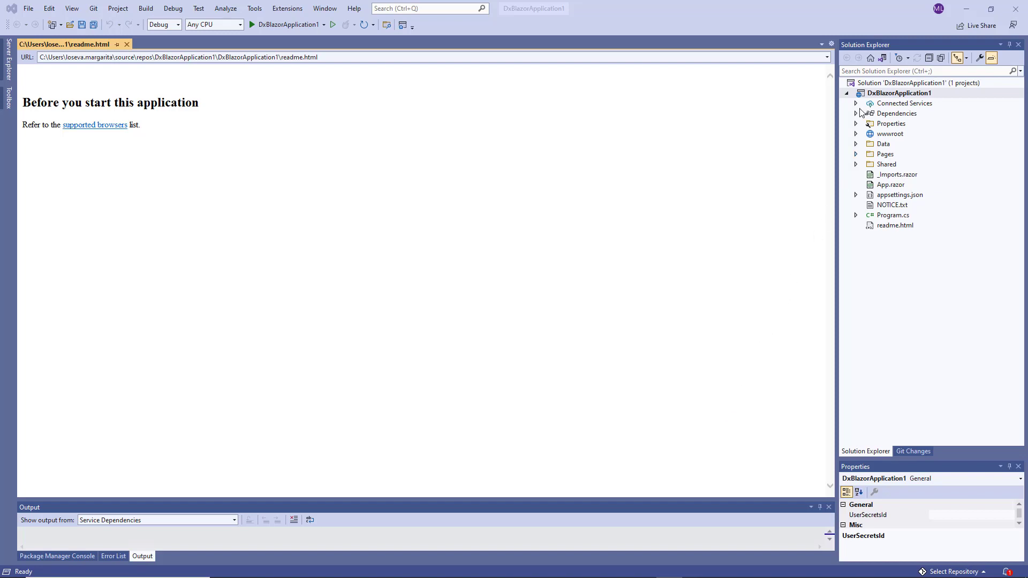
Expand Dependencies > Packages and Shared, then open NavMenu.razor.
{"action": "left_click", "coordinate": [856, 113]}
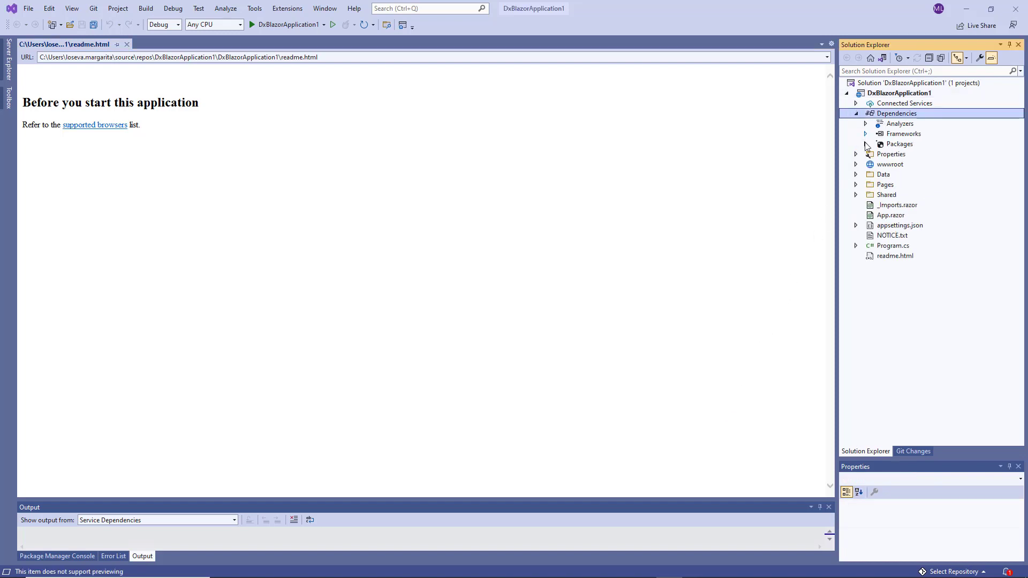
{"action": "left_click", "coordinate": [865, 144]}
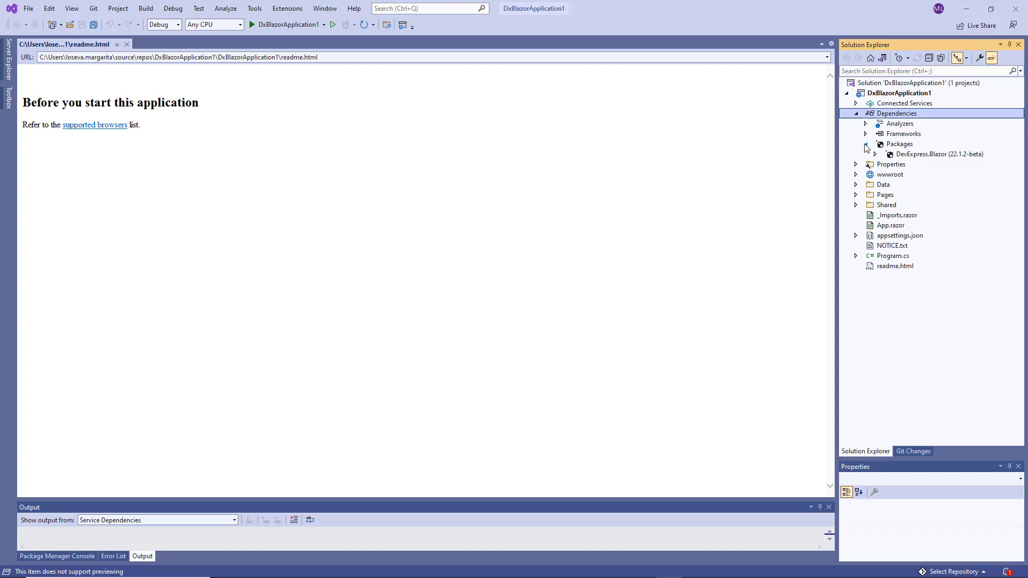
{"action": "left_click", "coordinate": [865, 144]}
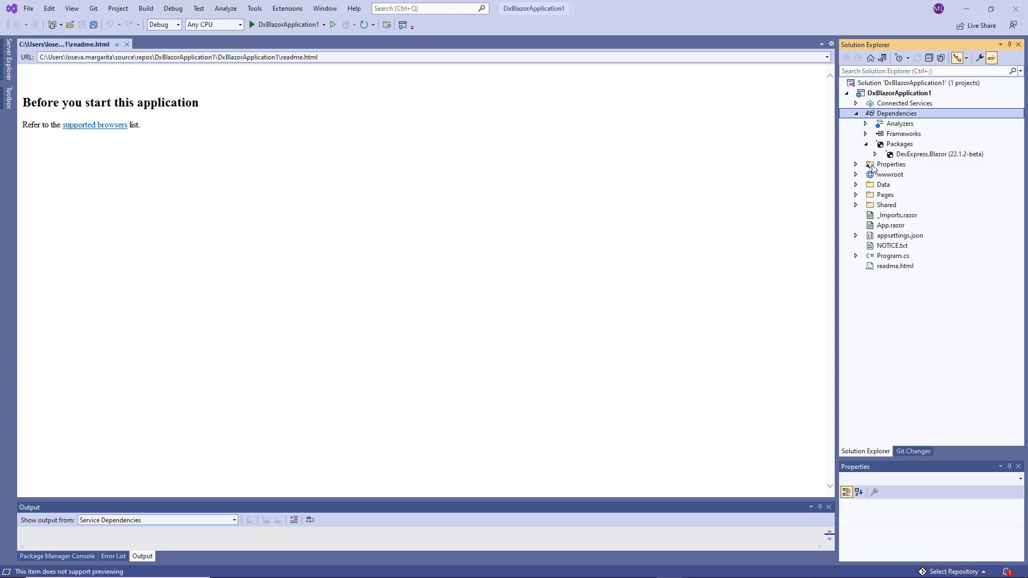
{"action": "left_click", "coordinate": [855, 204]}
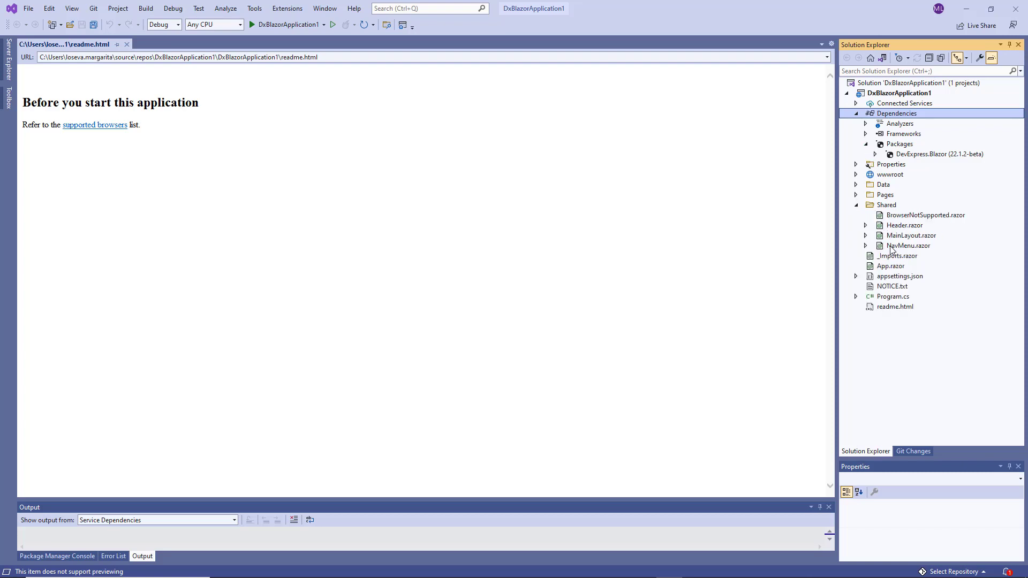
{"action": "double_click", "coordinate": [908, 245]}
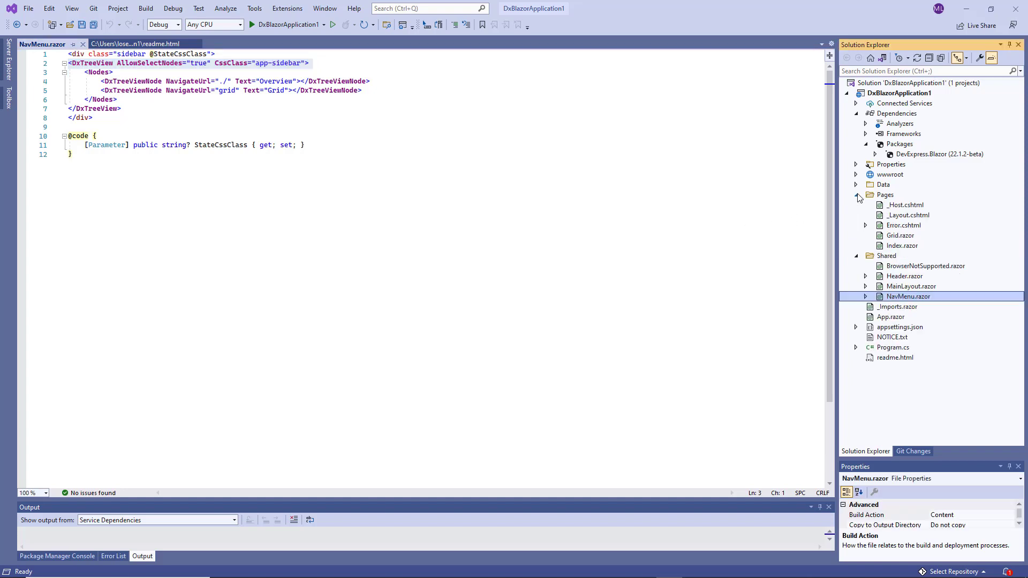
Open Pages/Grid.razor and run DxBlazorApplication1 to show the Grid page in Chrome.
{"action": "double_click", "coordinate": [899, 235]}
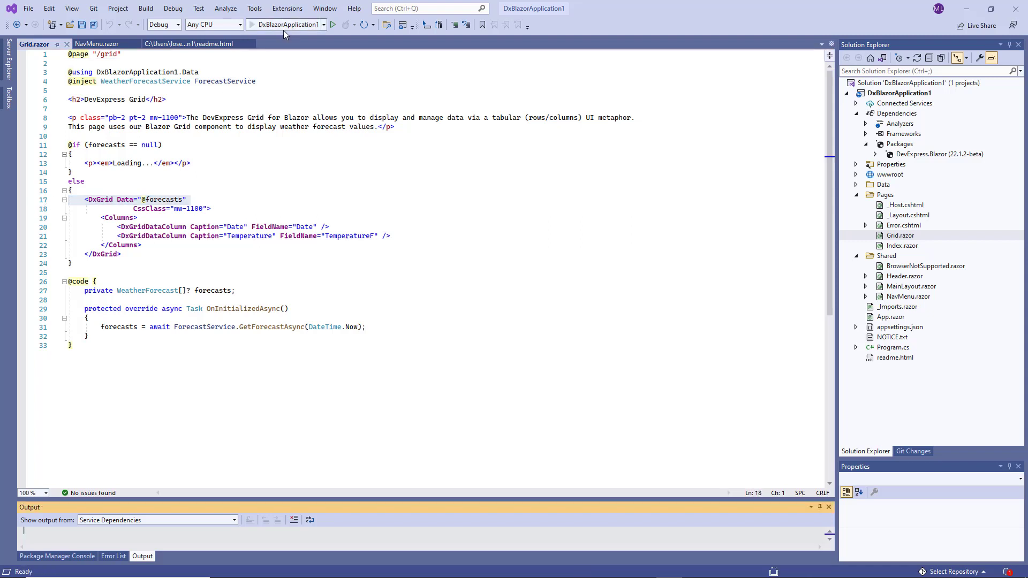
{"action": "left_click", "coordinate": [336, 25]}
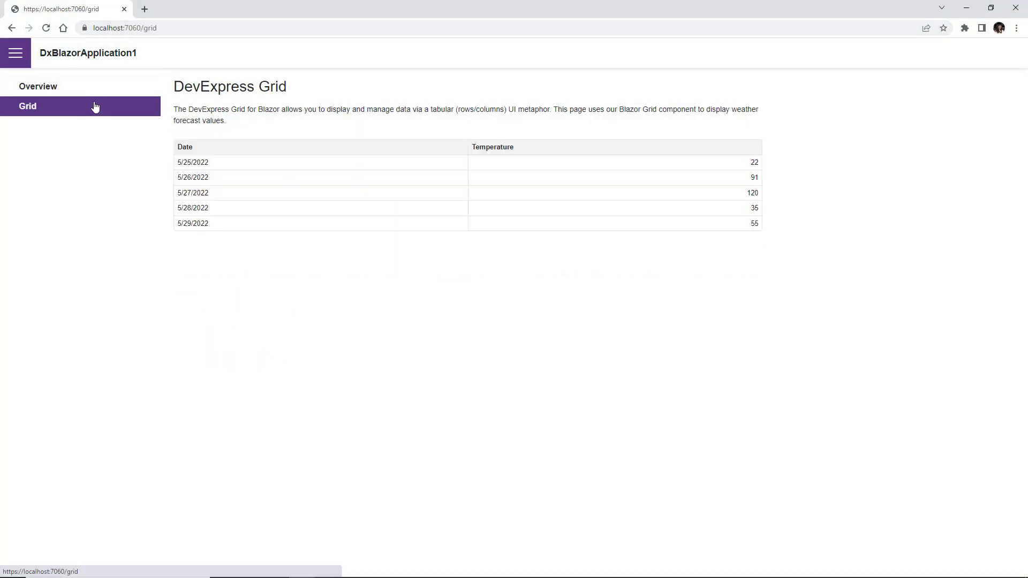